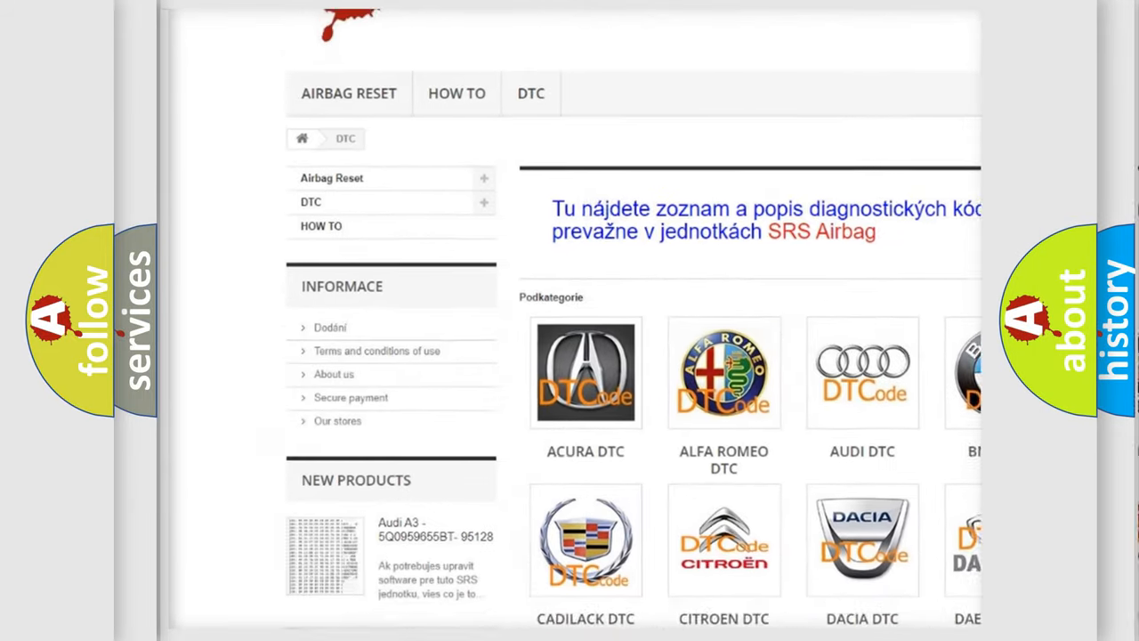
pyautogui.scroll(-3)
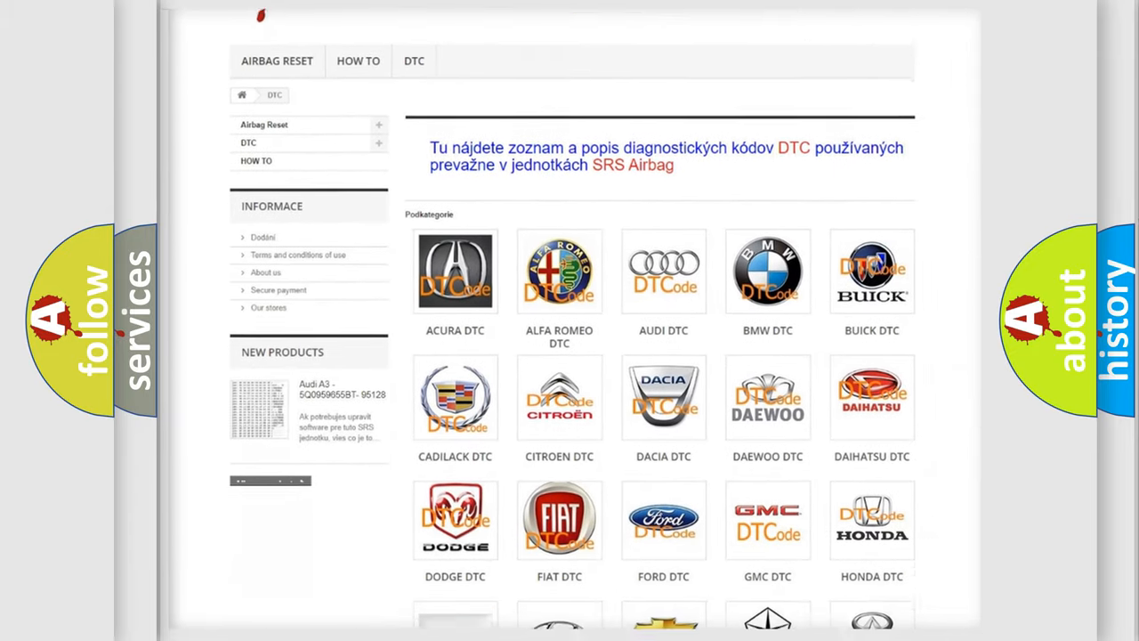
pyautogui.scroll(-3)
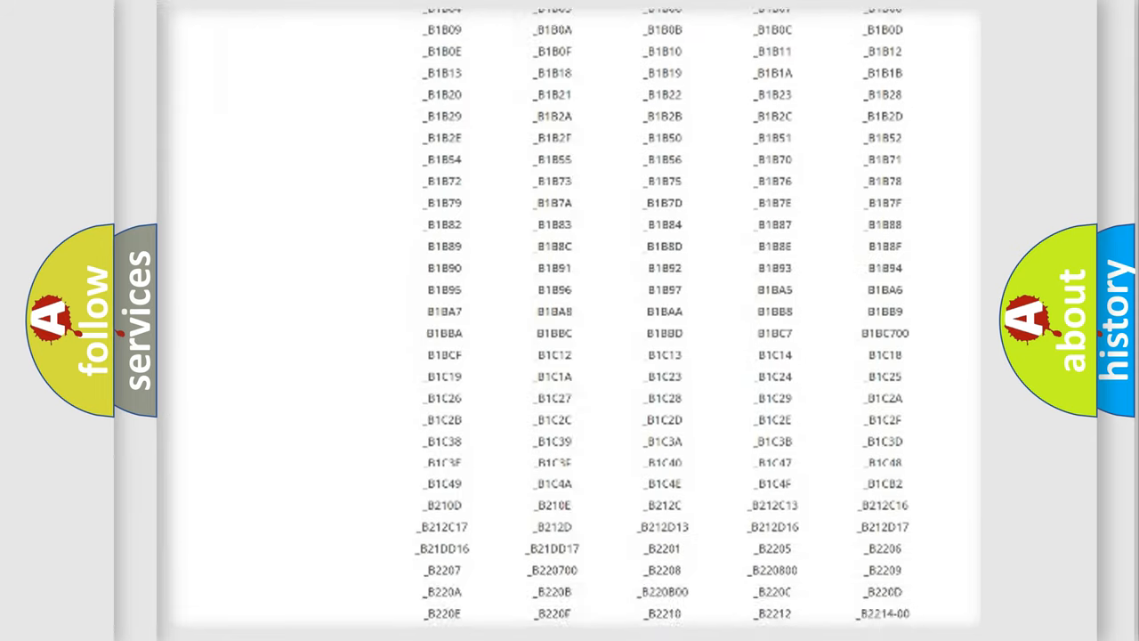
pyautogui.scroll(-3)
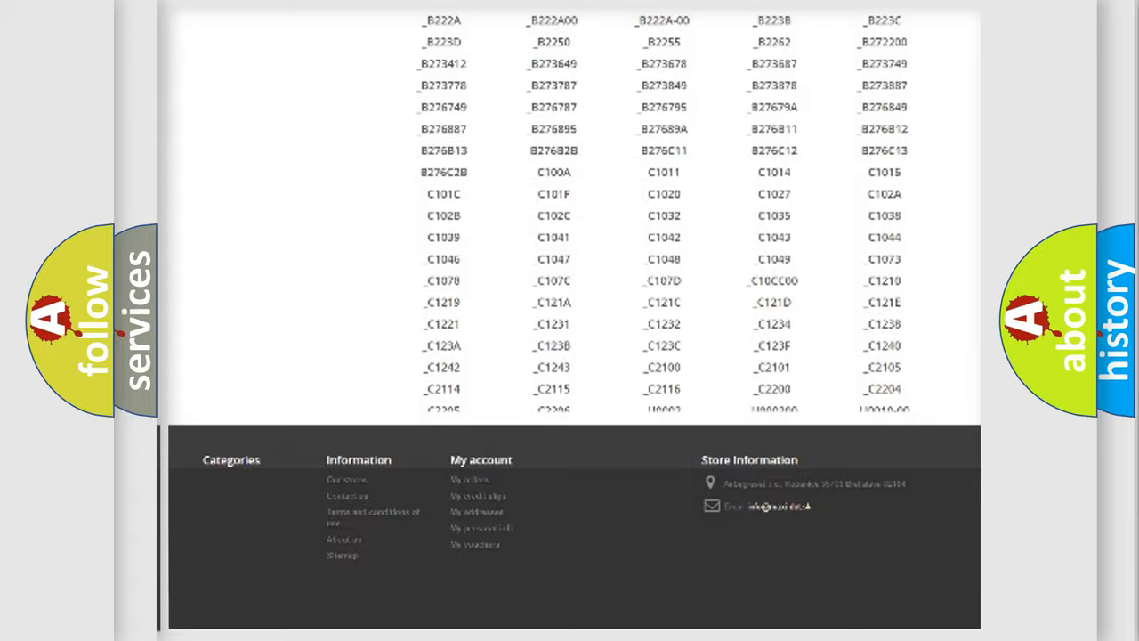
pyautogui.scroll(3)
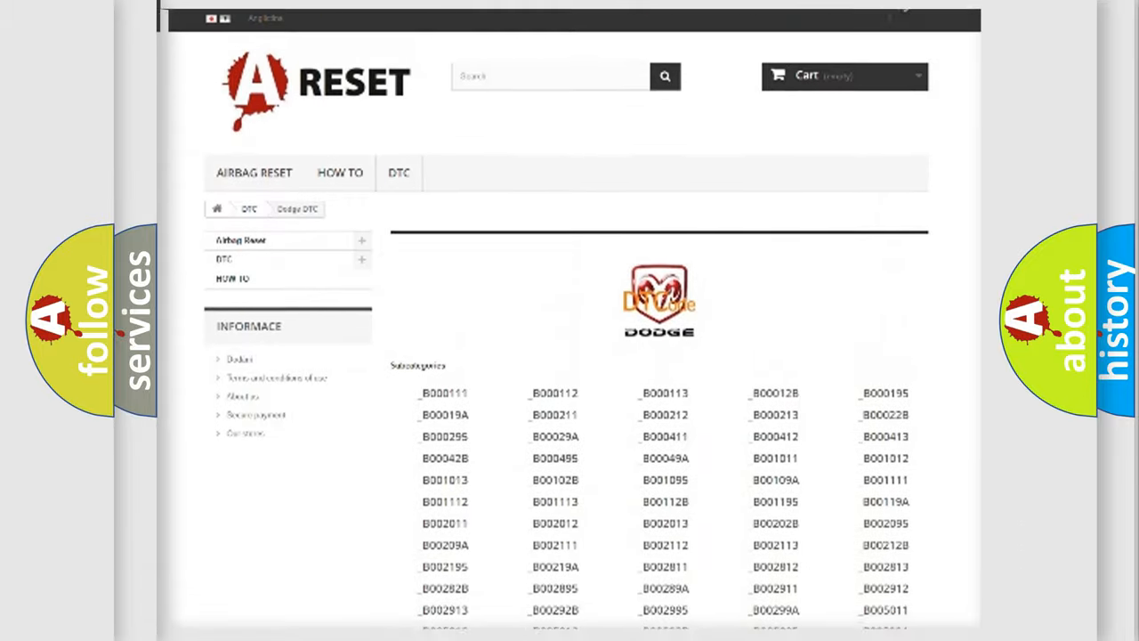